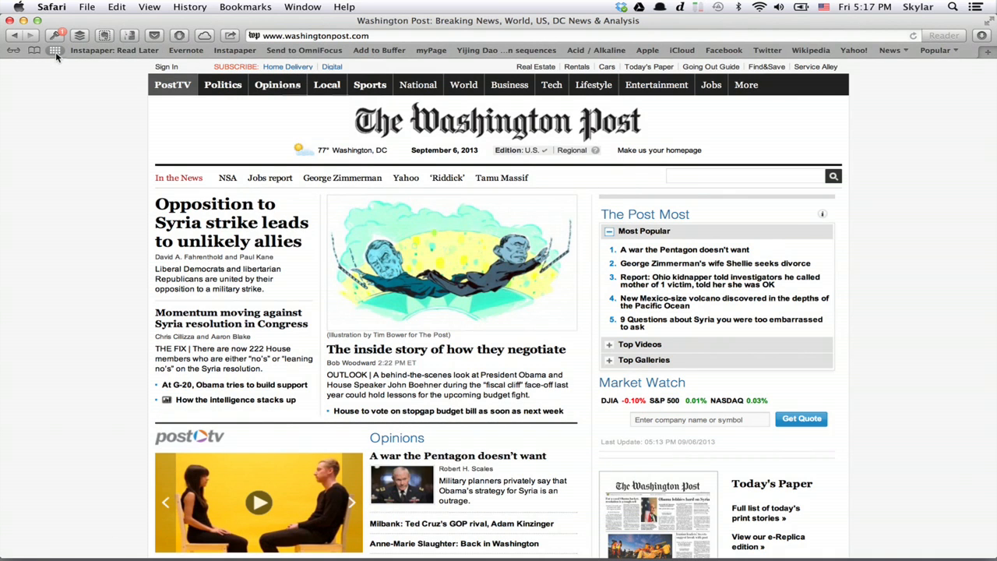
Save the Washington Post homepage to Safari's Top Sites.
left_click(55, 49)
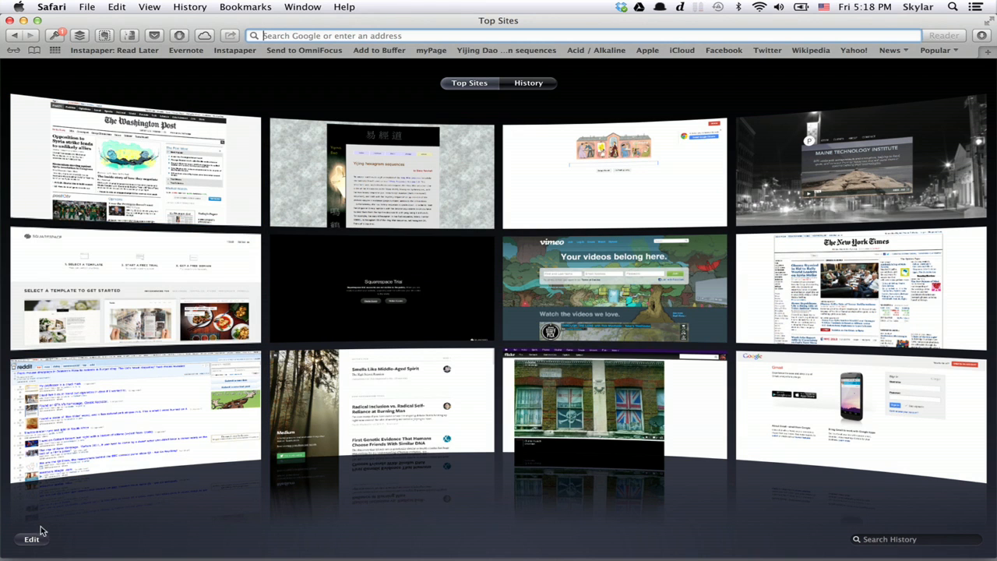
left_click(32, 538)
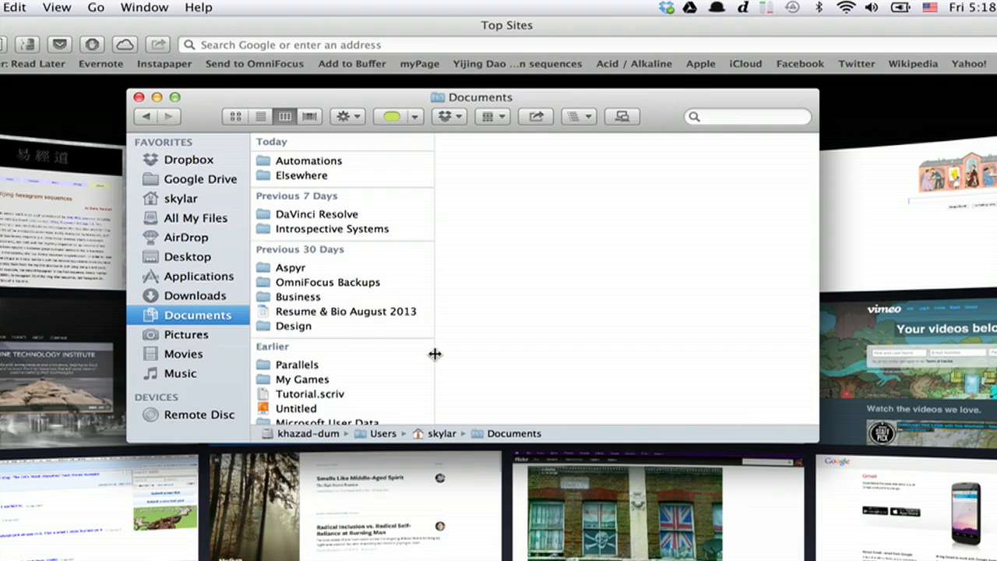
Open the Elsewhere folder inside Documents in Finder.
left_click(302, 175)
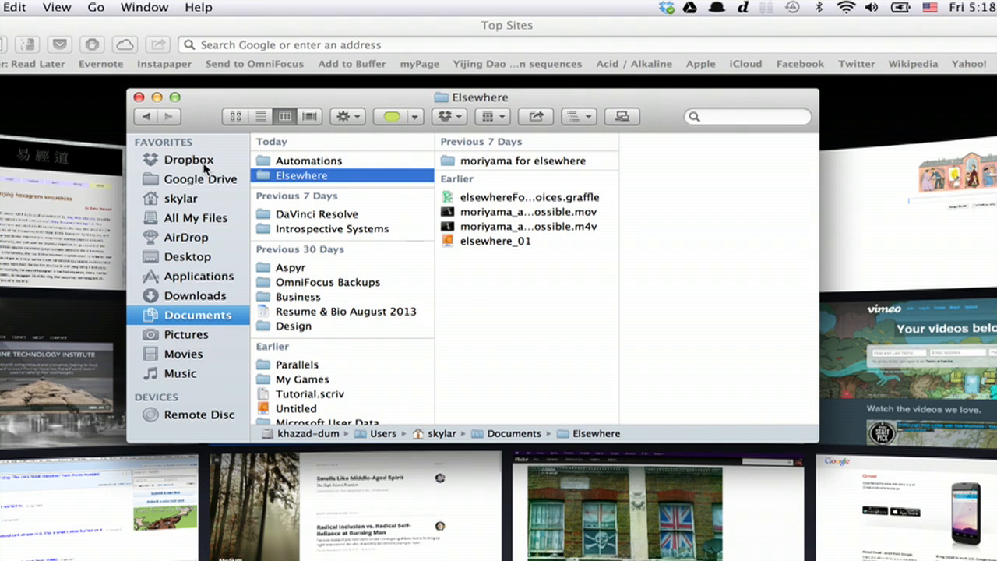
mouse_move(268, 185)
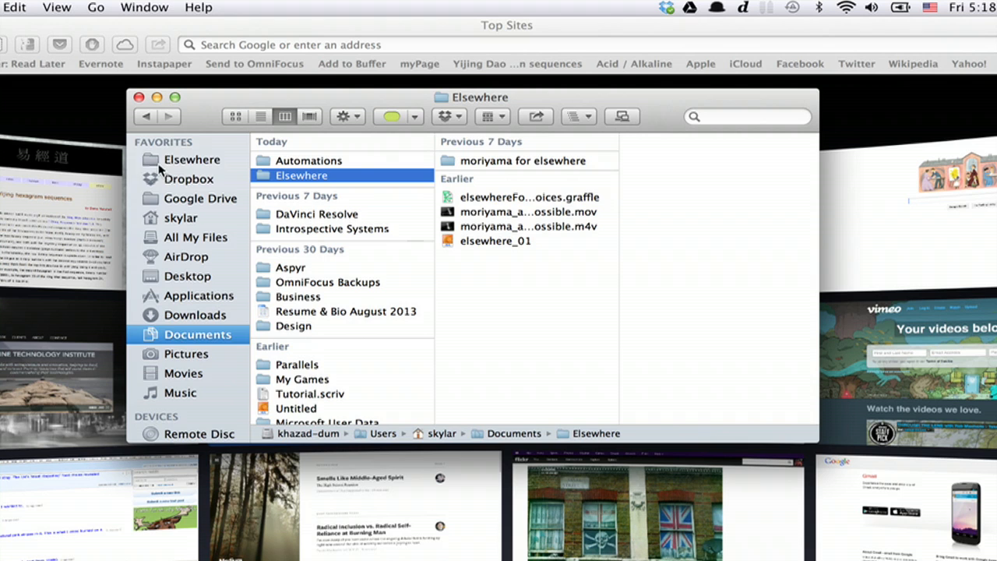
Remove the Elsewhere shortcut from Finder's sidebar Favorites via its context menu.
right_click(193, 158)
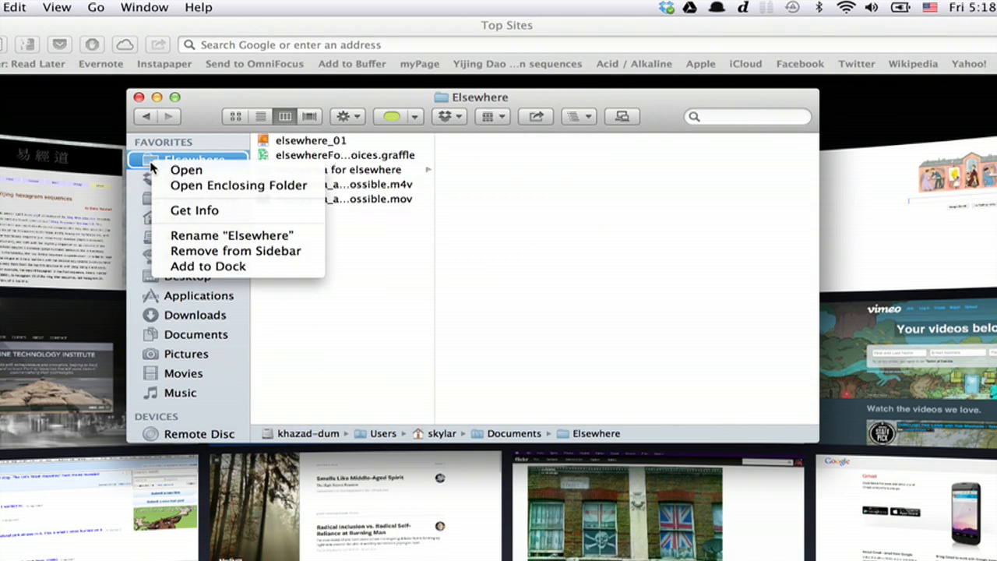
mouse_move(236, 251)
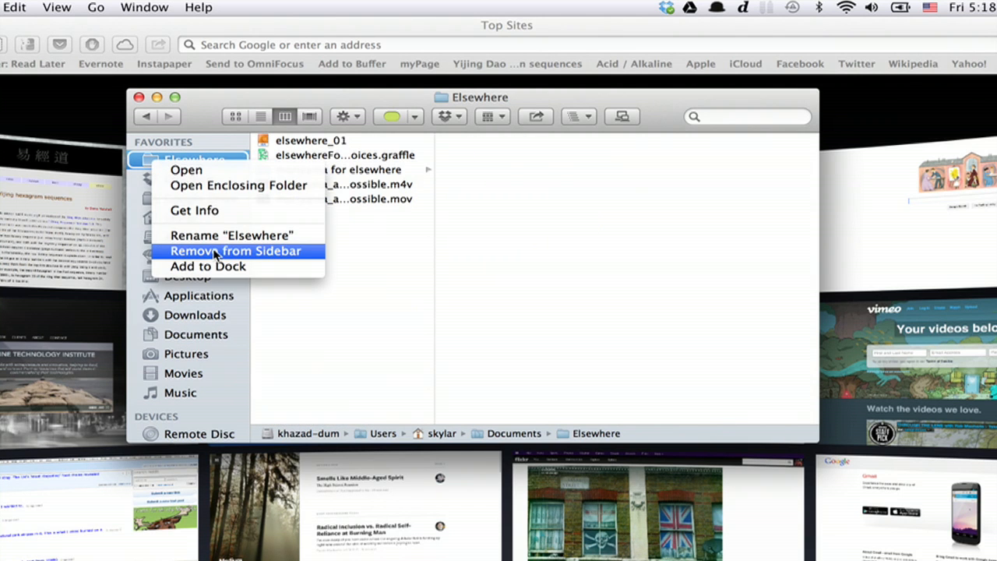
left_click(235, 250)
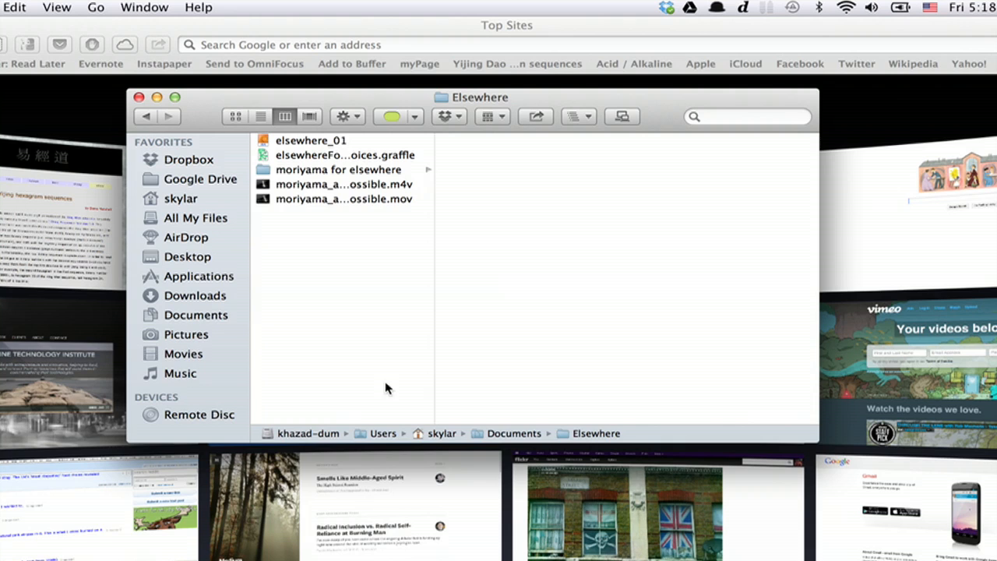